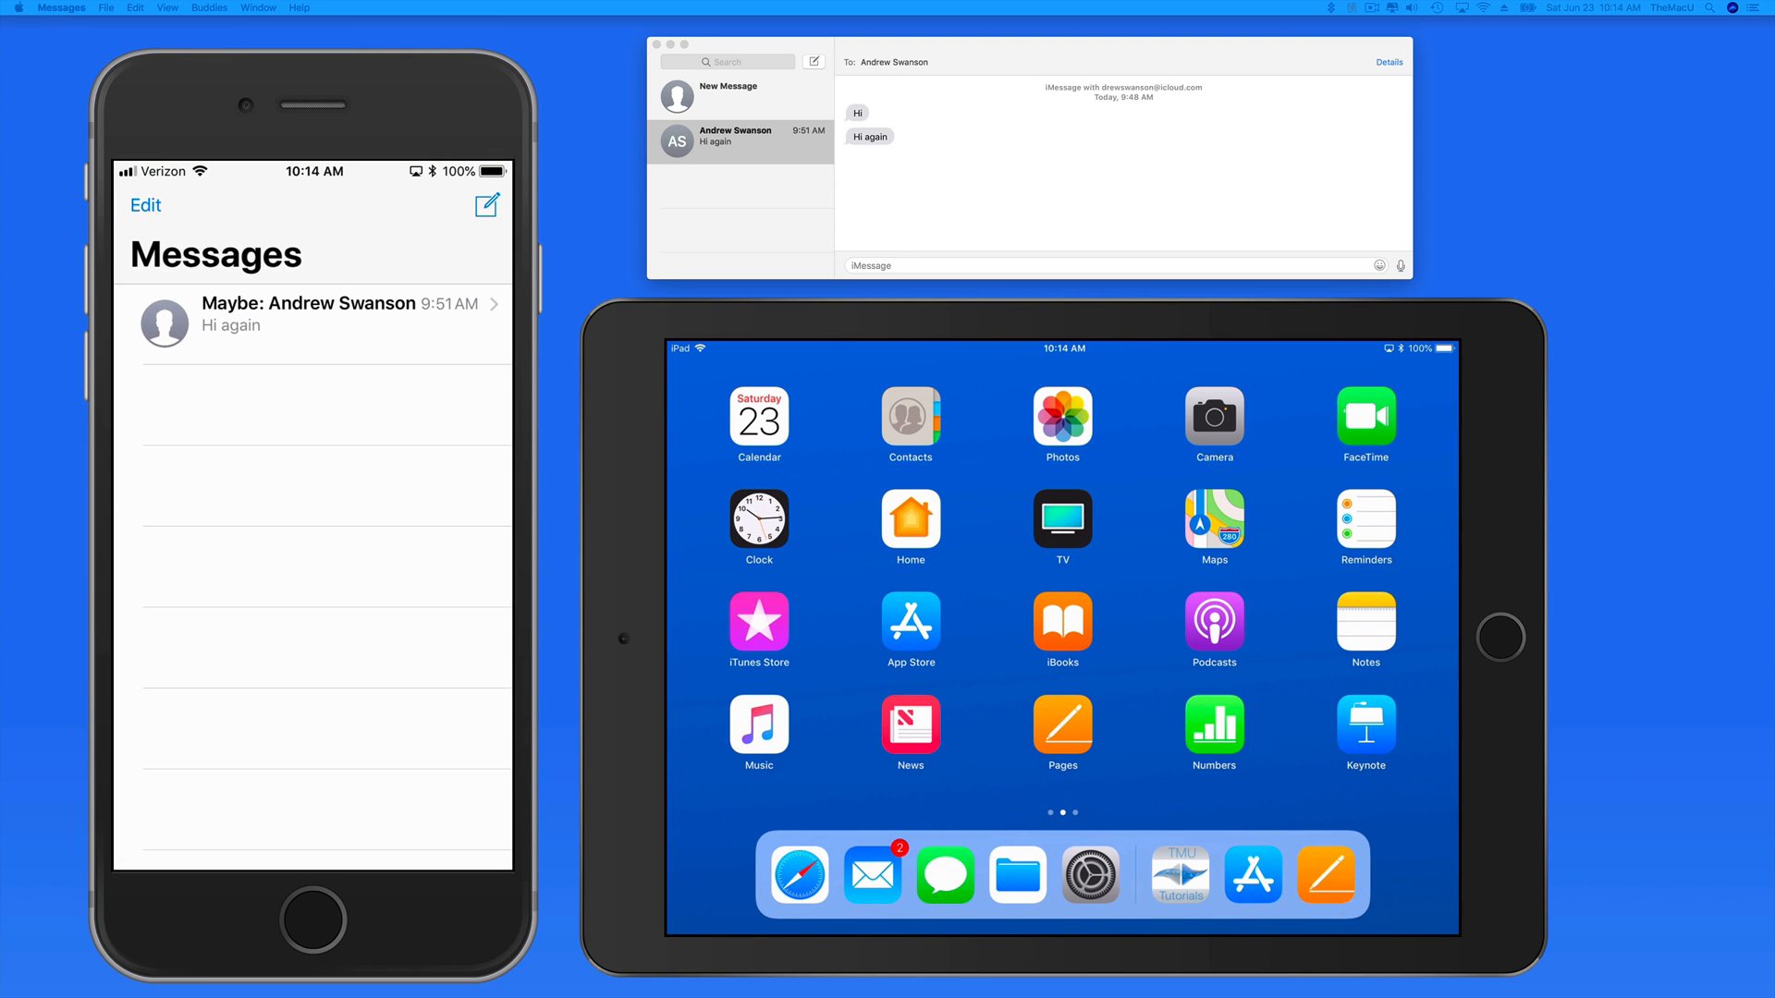
- Launch Messages from the iPad Dock so the unknown-sender thread shows beside iPhone and Mac
click(945, 875)
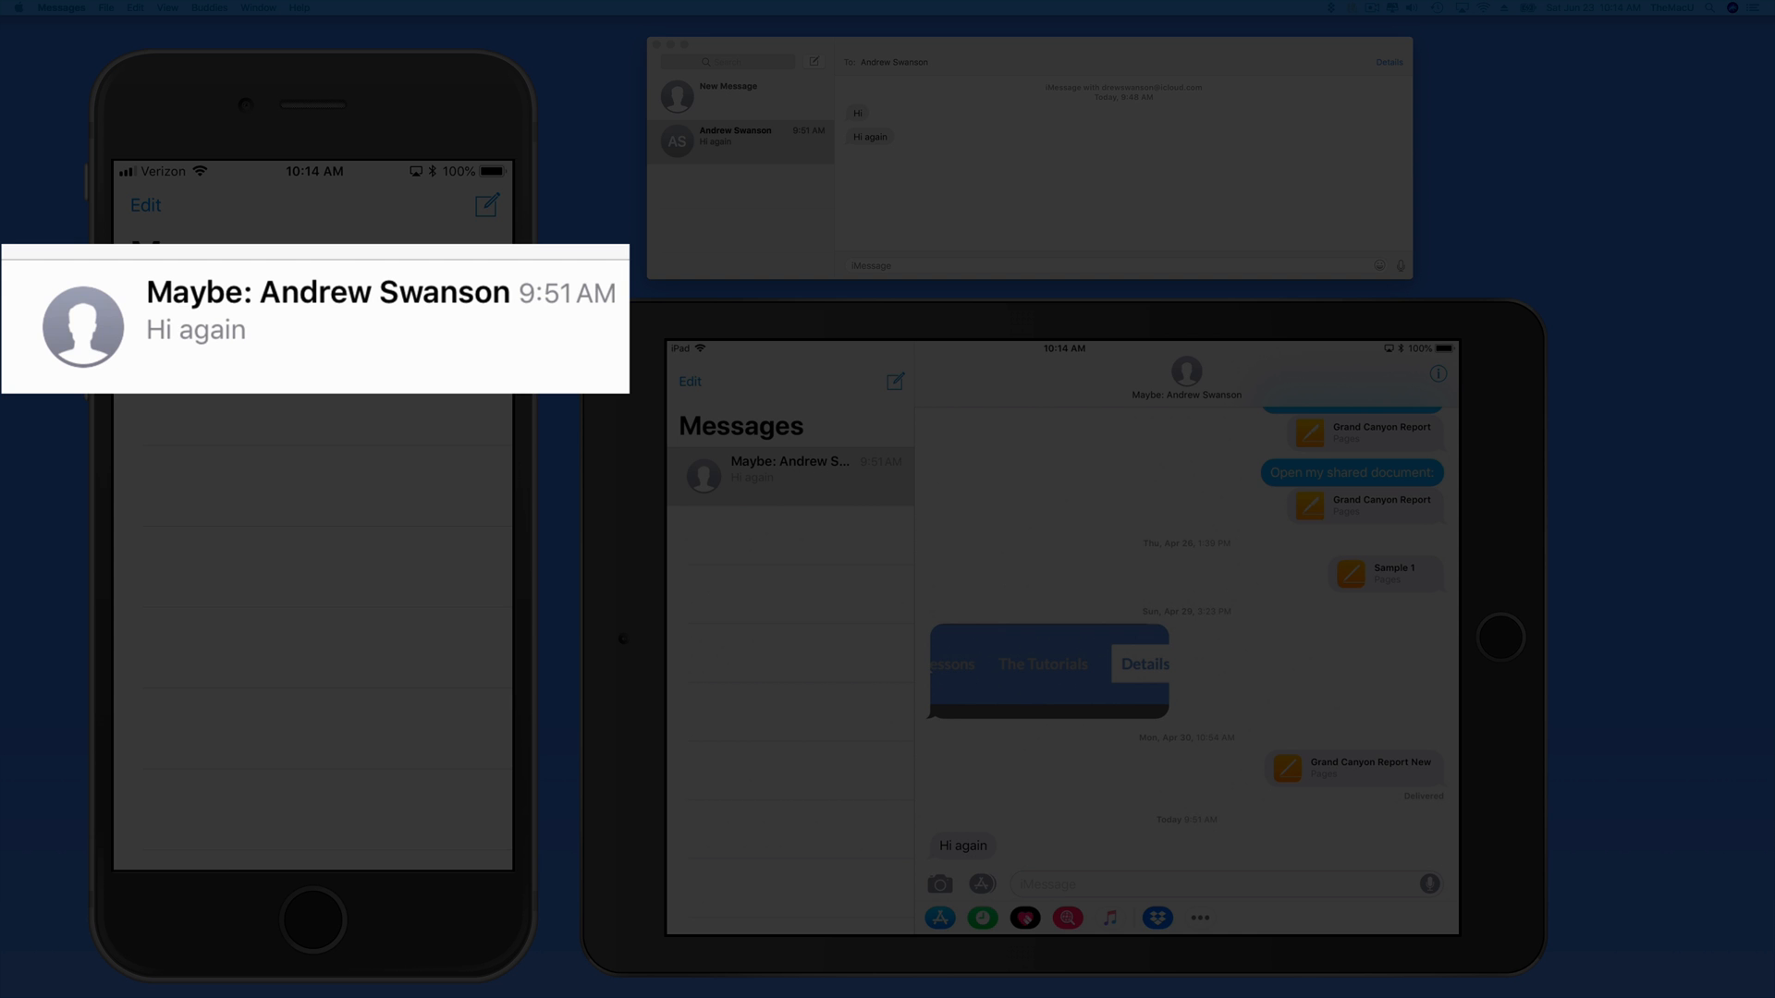
mouse_move(1098, 669)
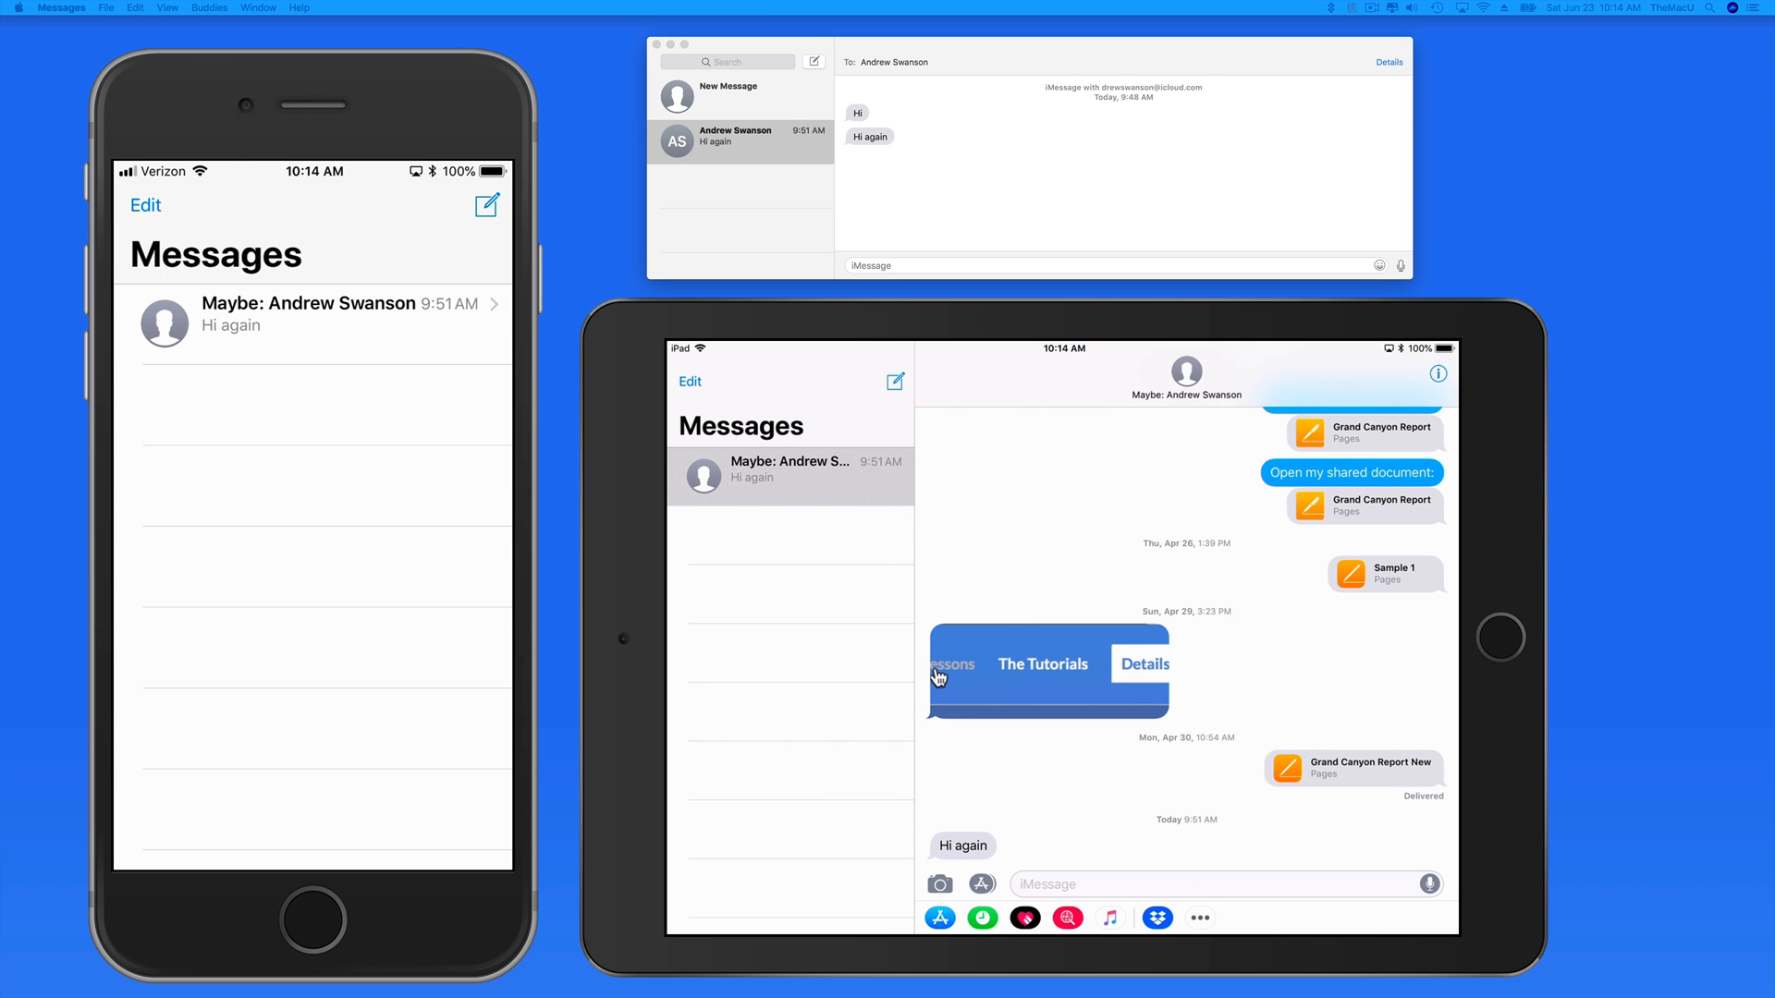
- Swipe Messages away on the iPad and get Settings showing on the iPhone
drag(431, 304, 170, 303)
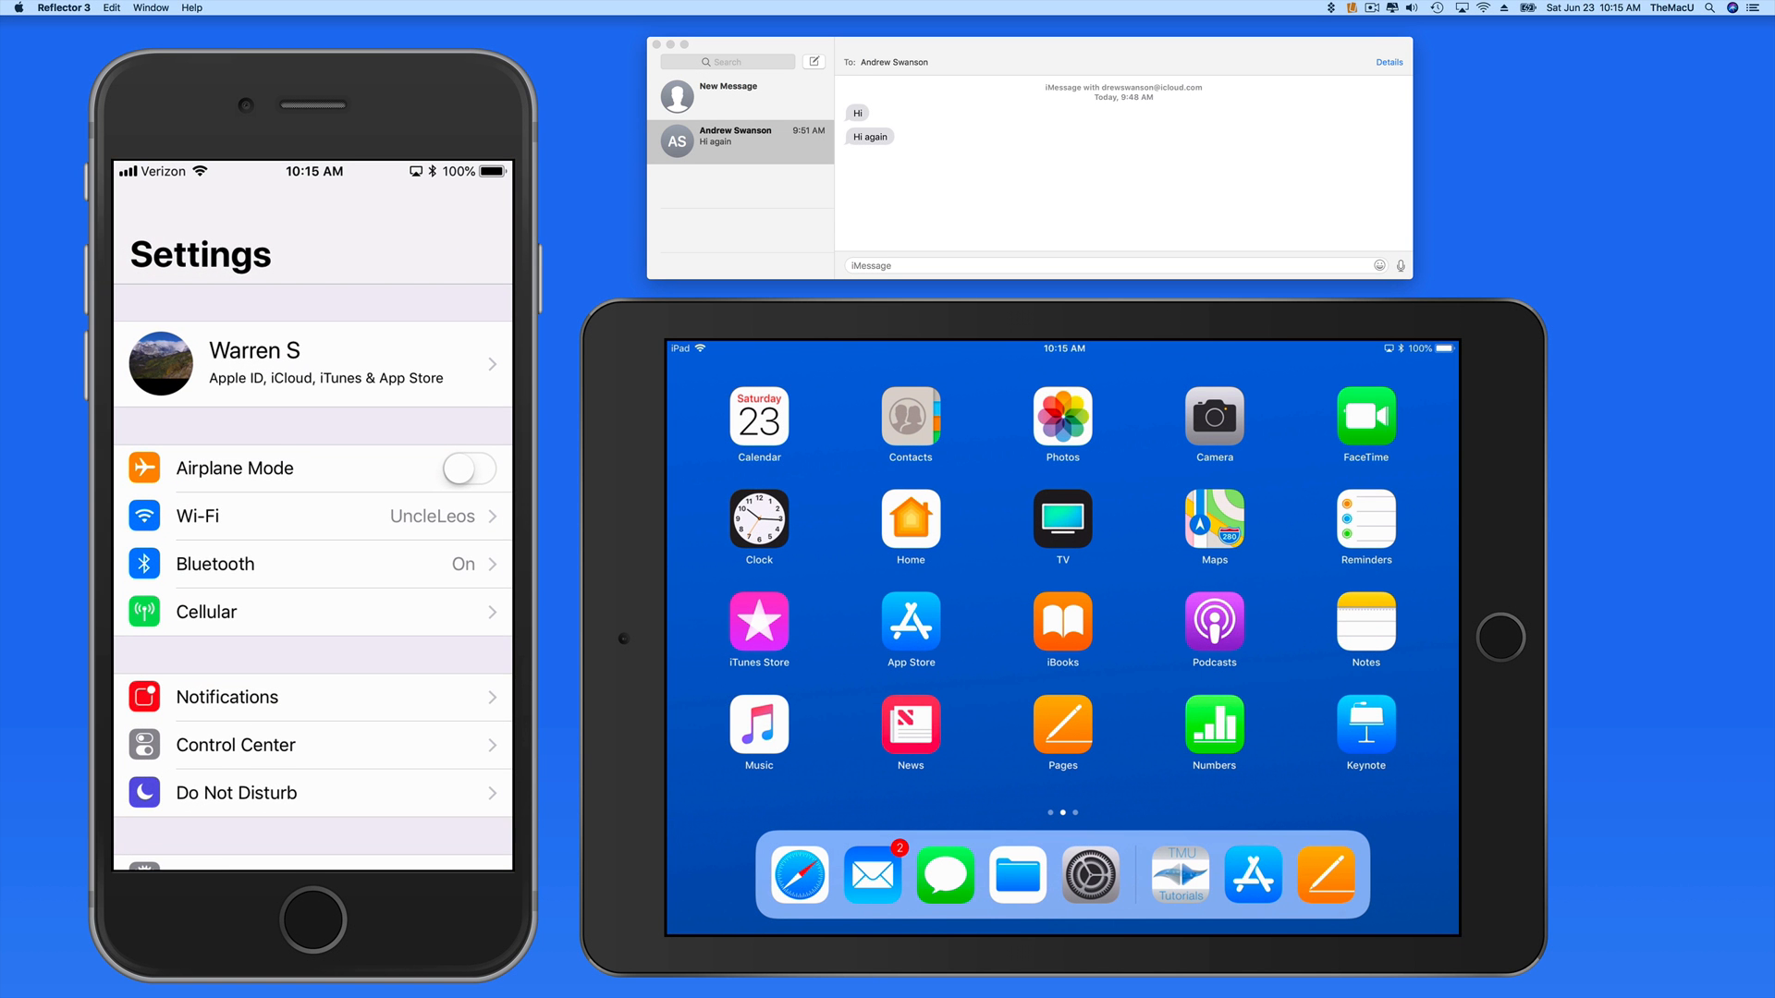
- Turn on Messages under Apple ID > iCloud in the iPhone's Settings
click(314, 364)
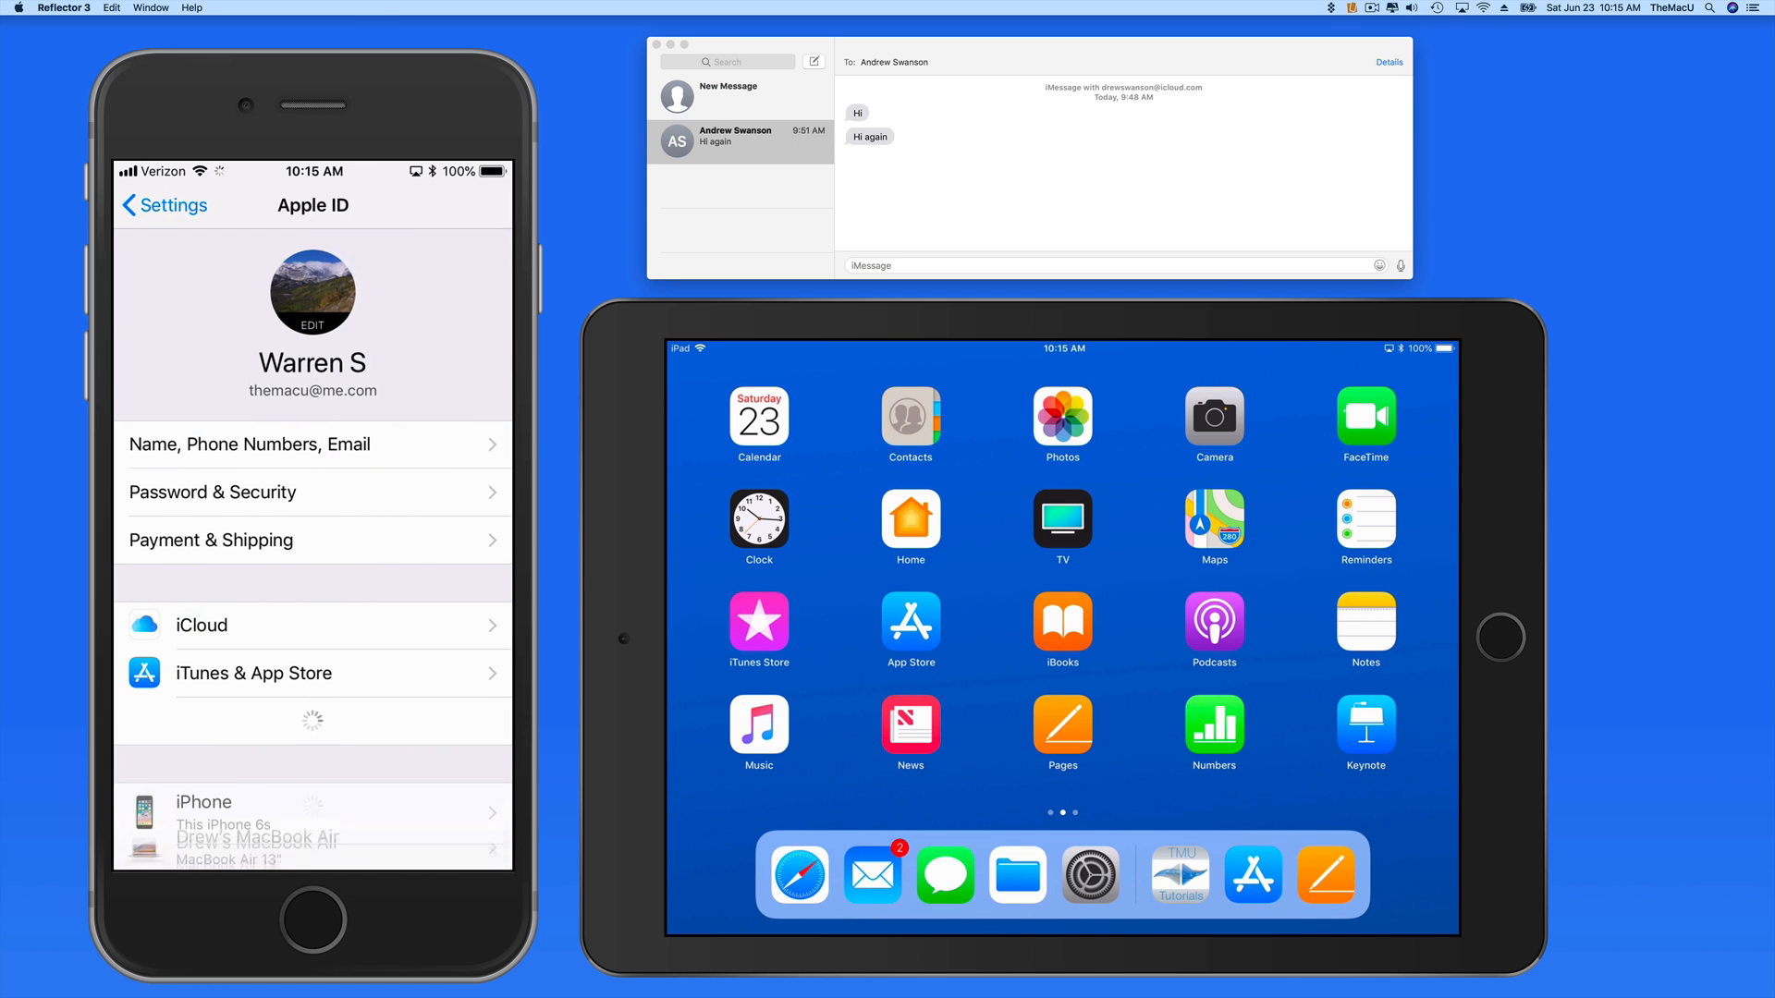
click(200, 625)
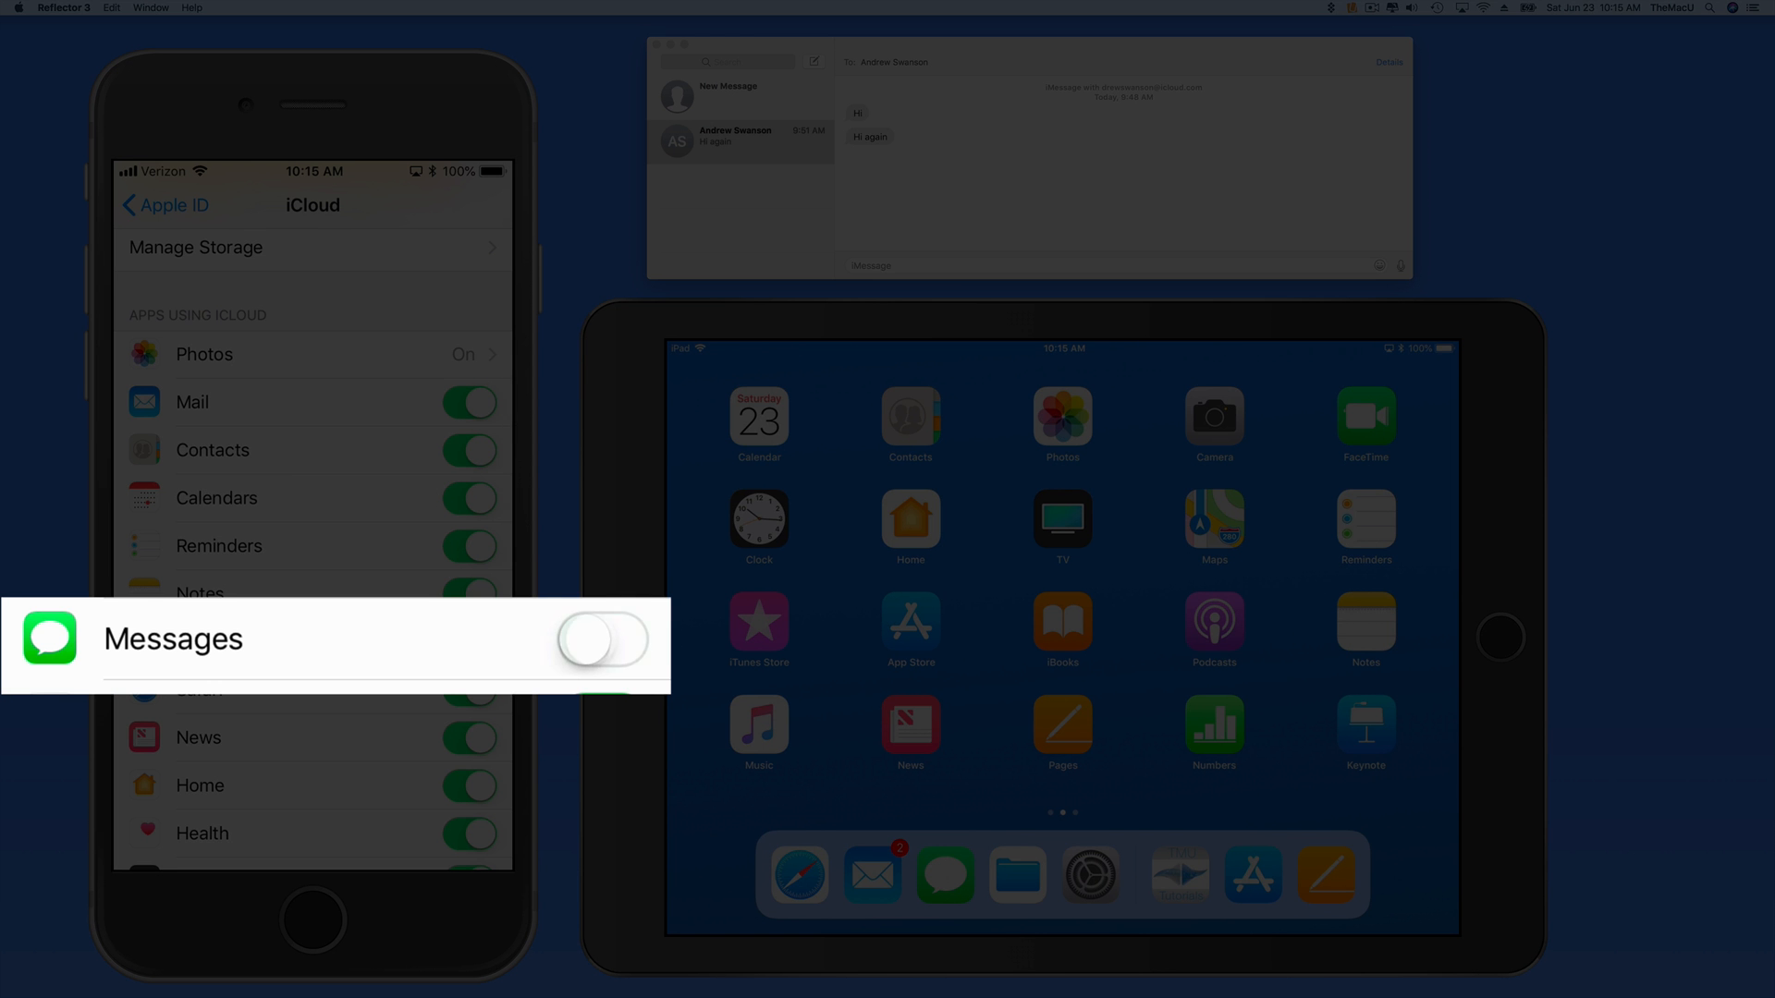
click(603, 638)
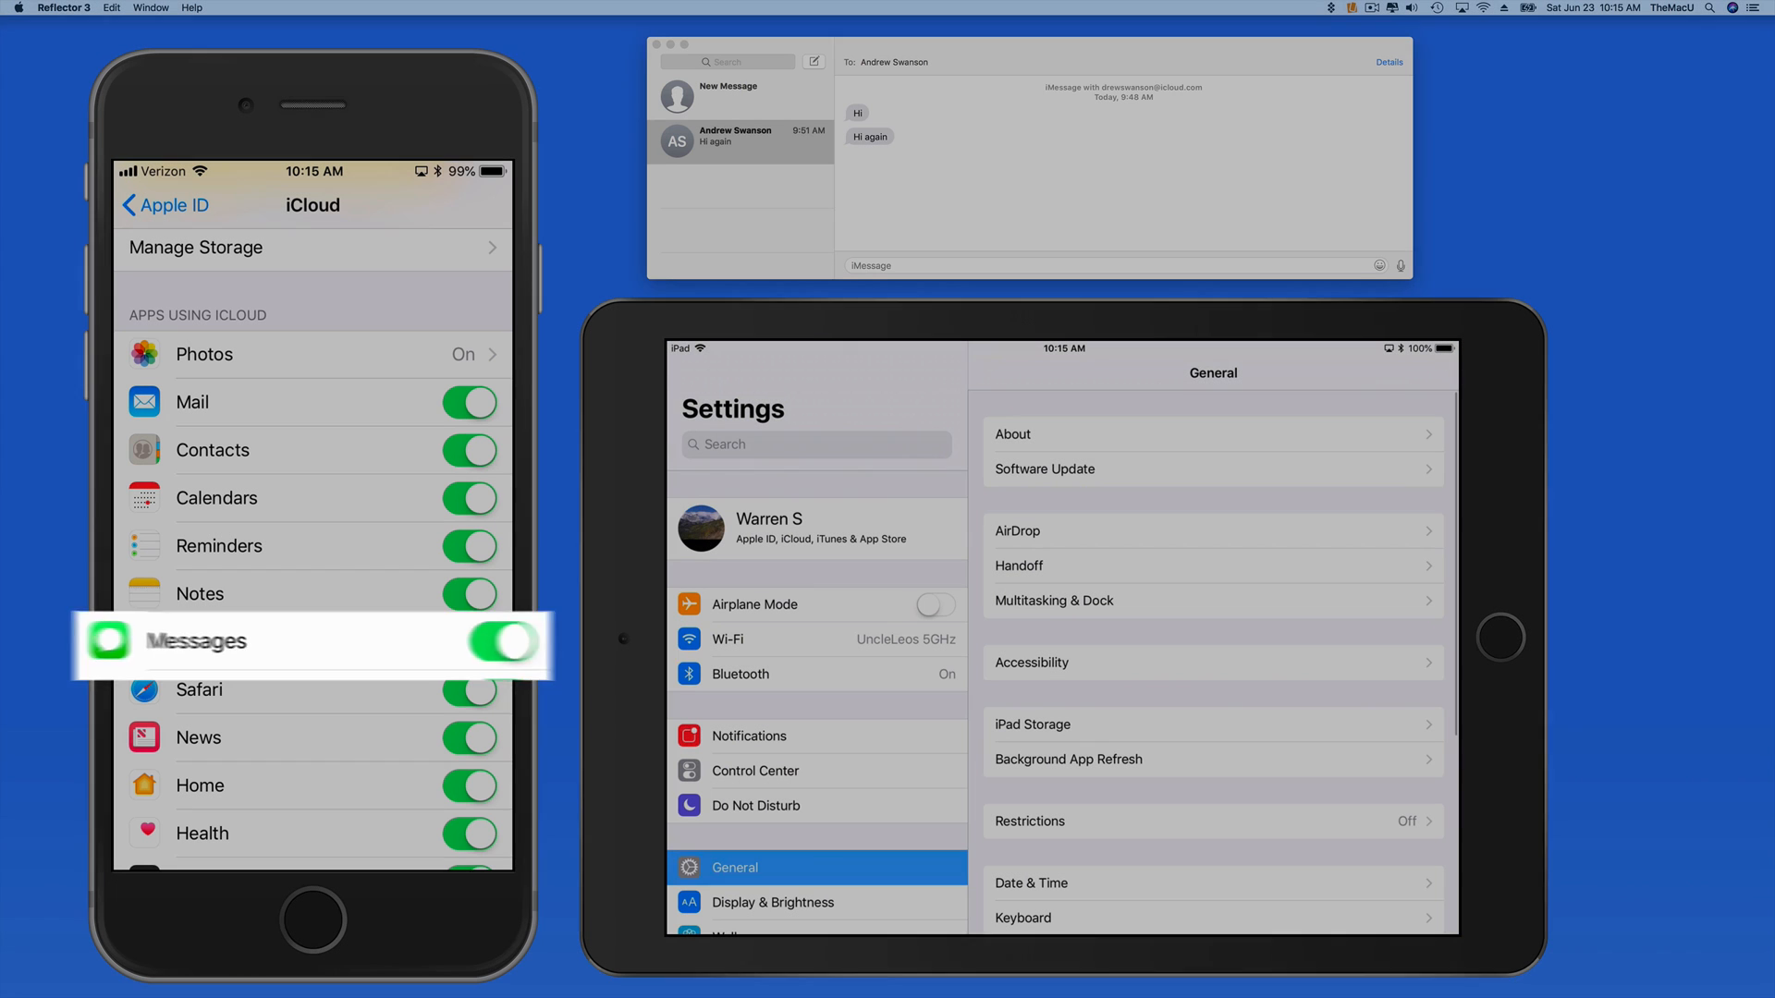
- Turn on Messages under Apple ID > iCloud in the iPad's Settings
click(813, 528)
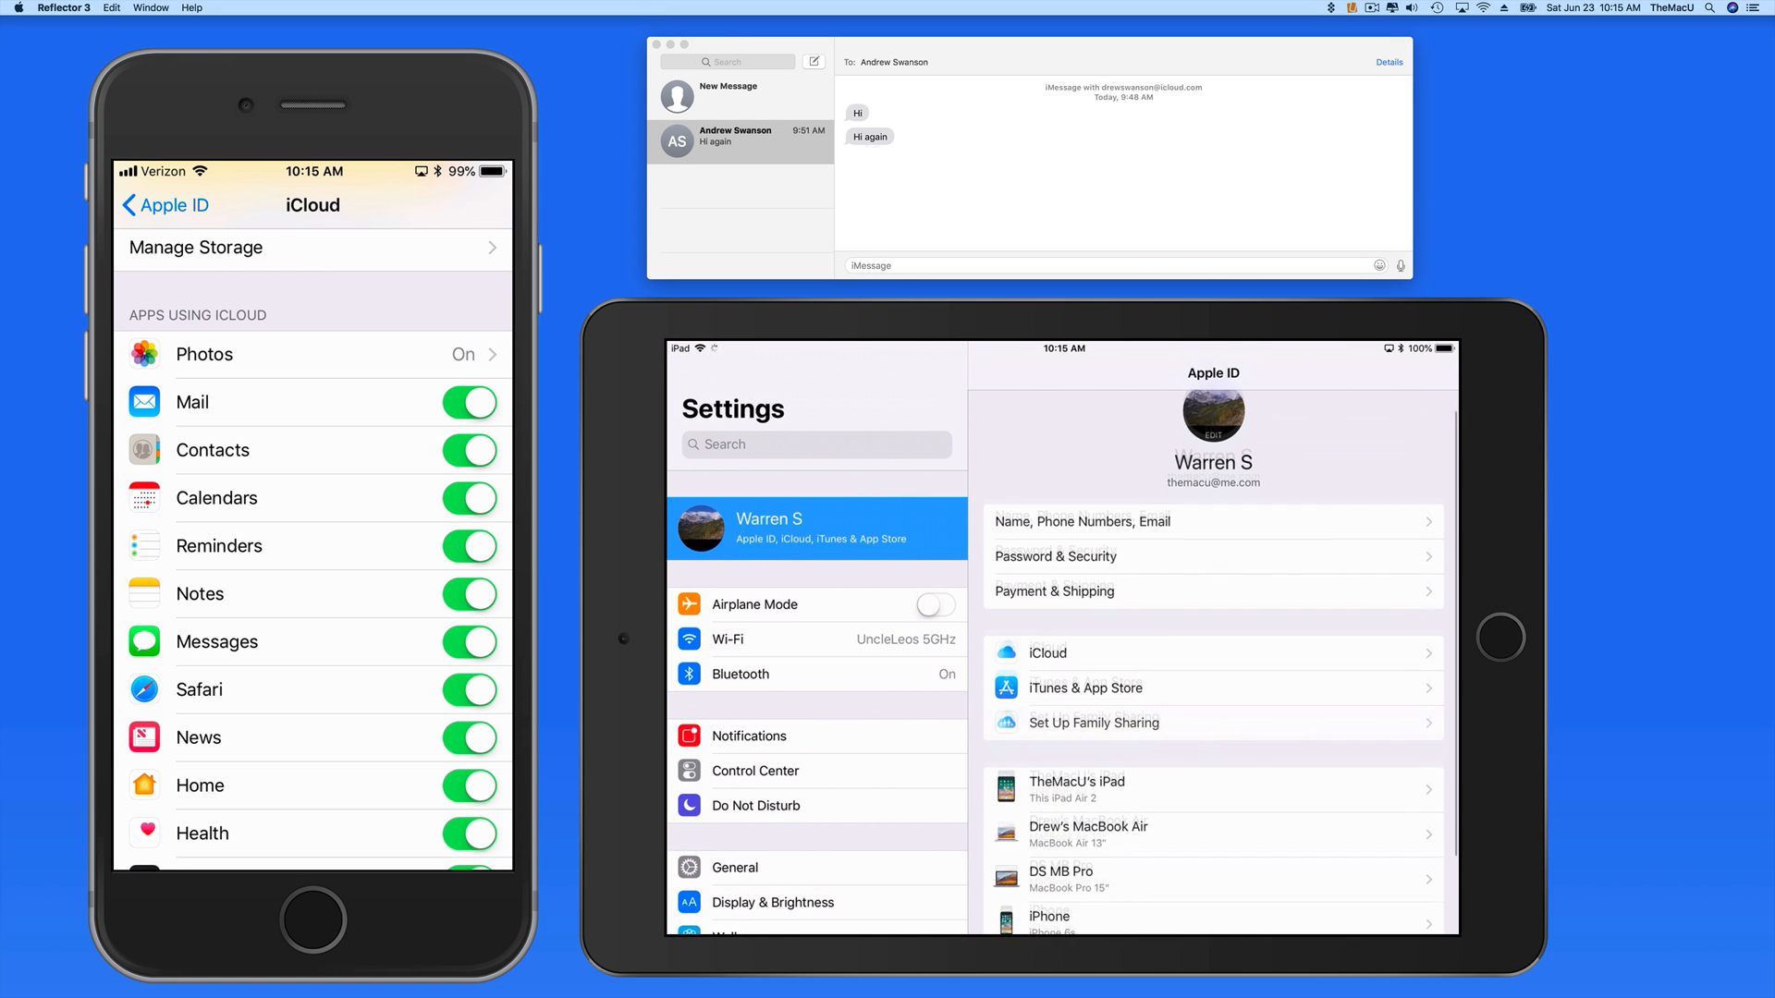
click(1046, 653)
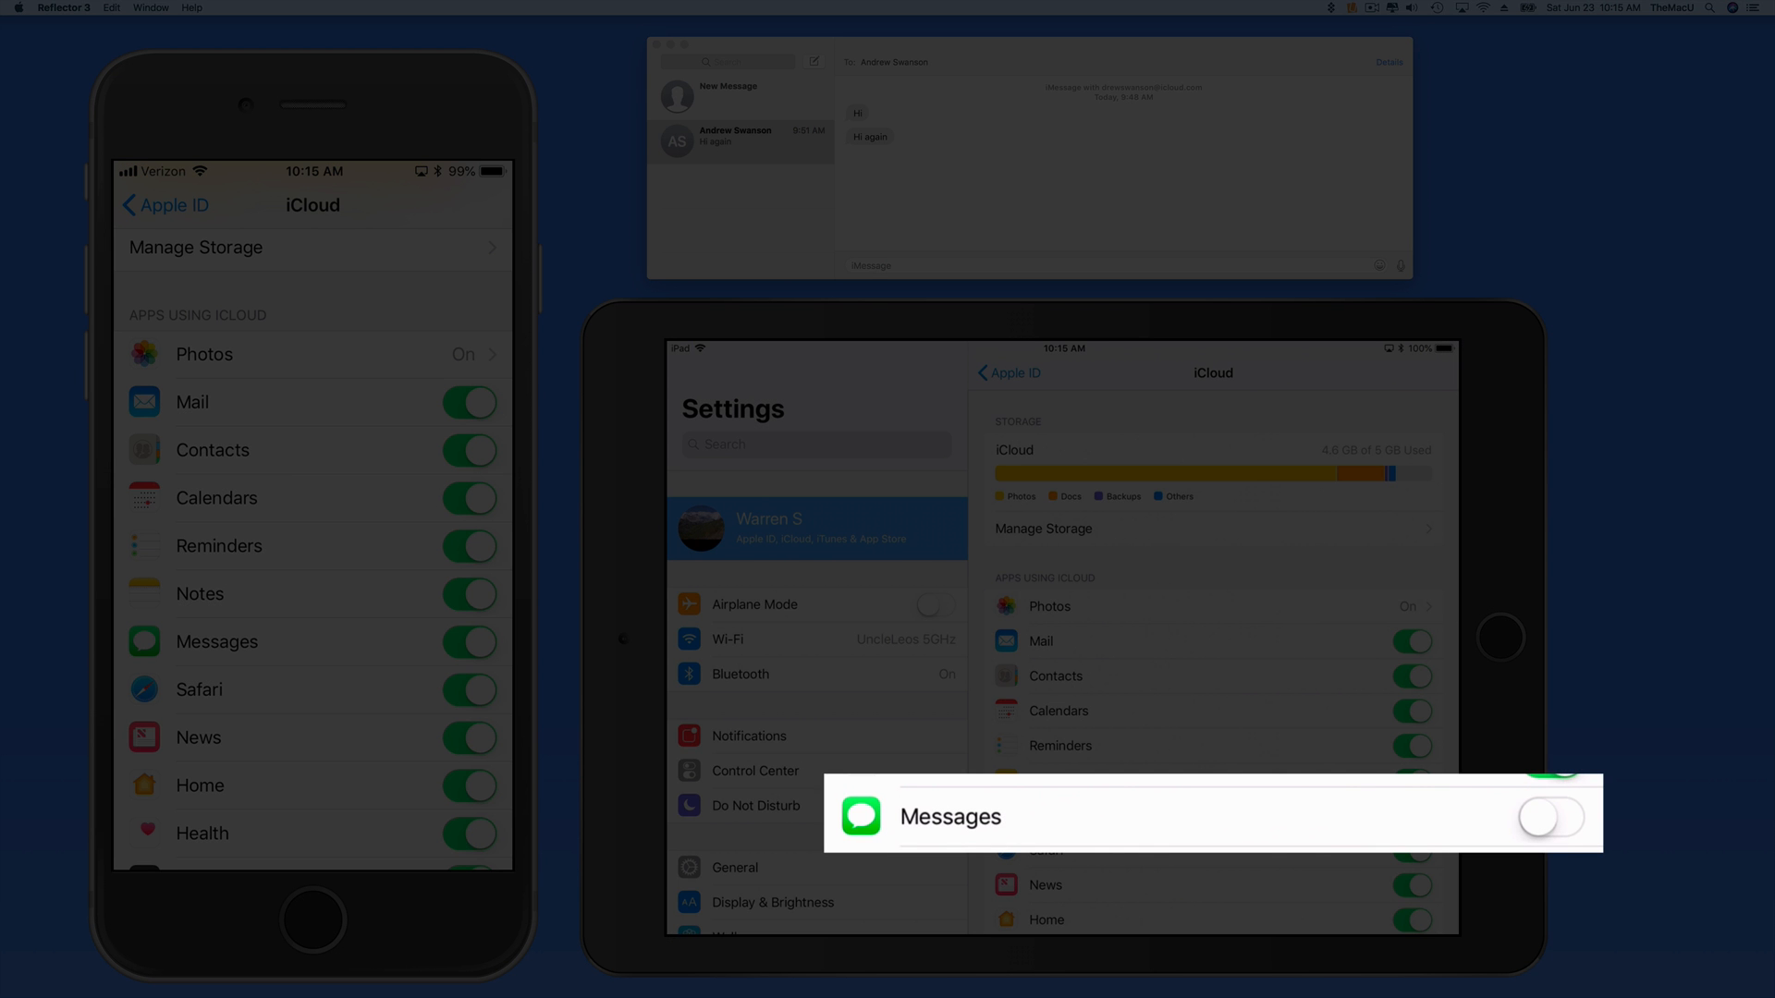
click(1549, 816)
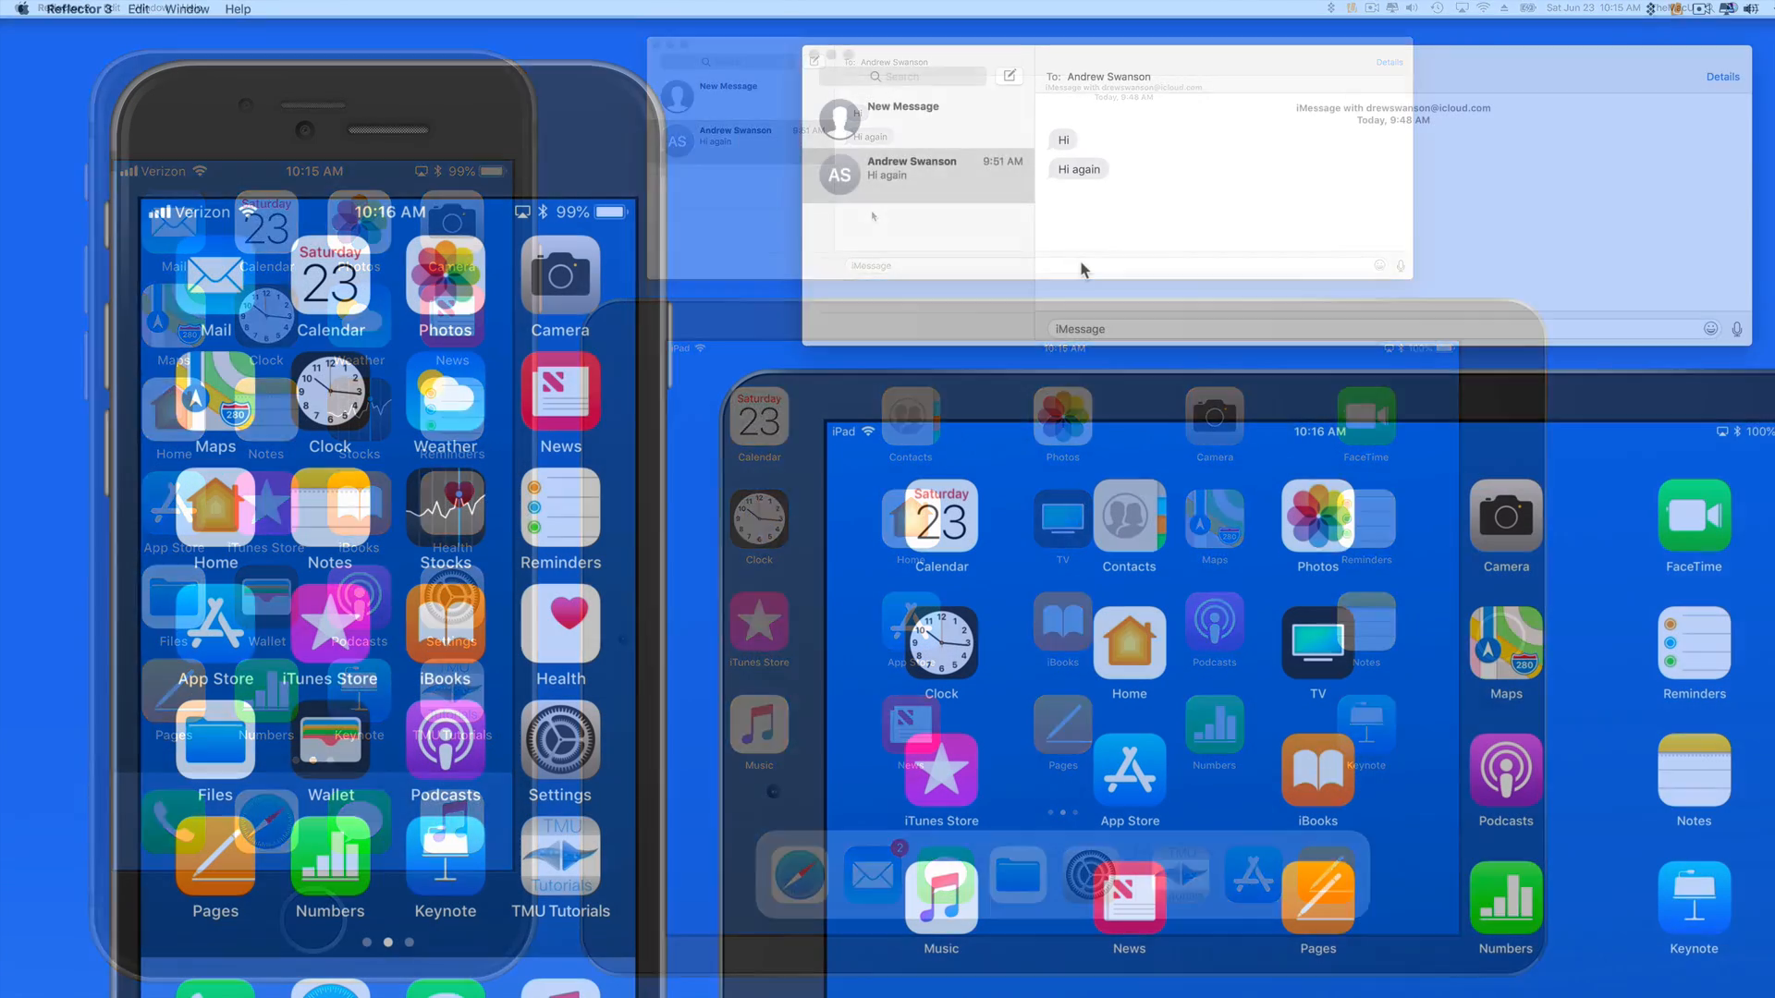
- Check Enable Messages in iCloud in the Mac Messages Accounts preferences and dismiss the window
click(75, 9)
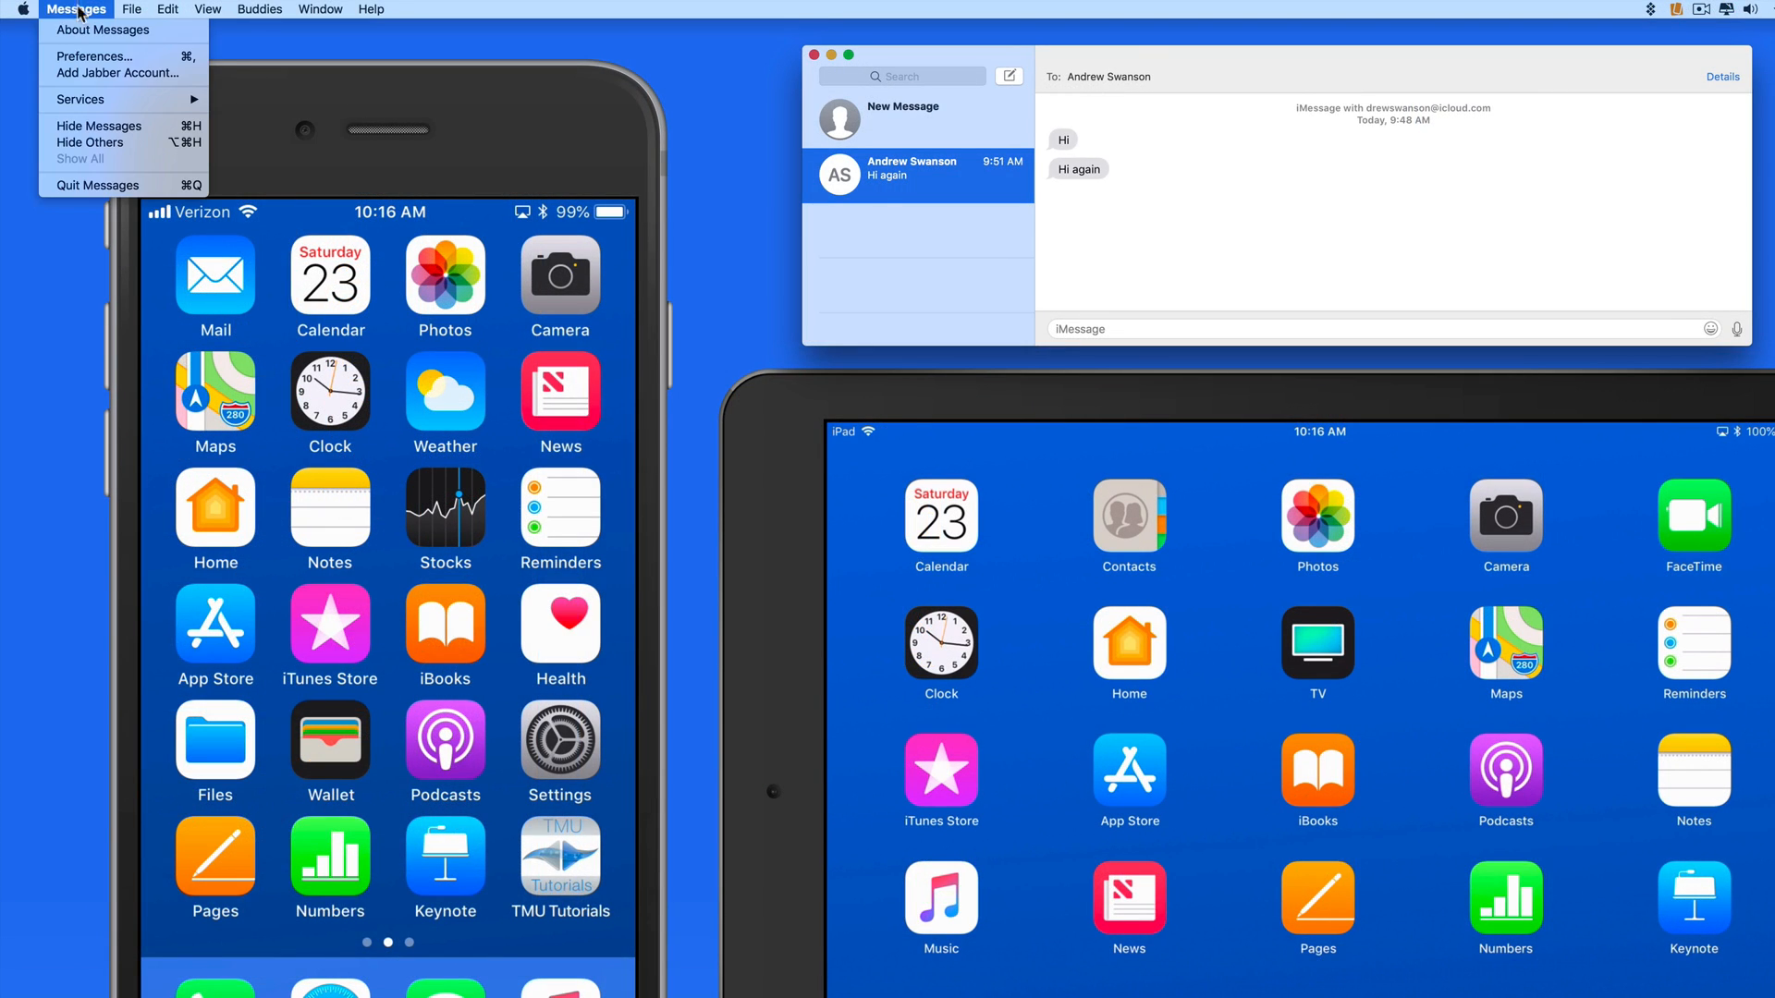
click(94, 55)
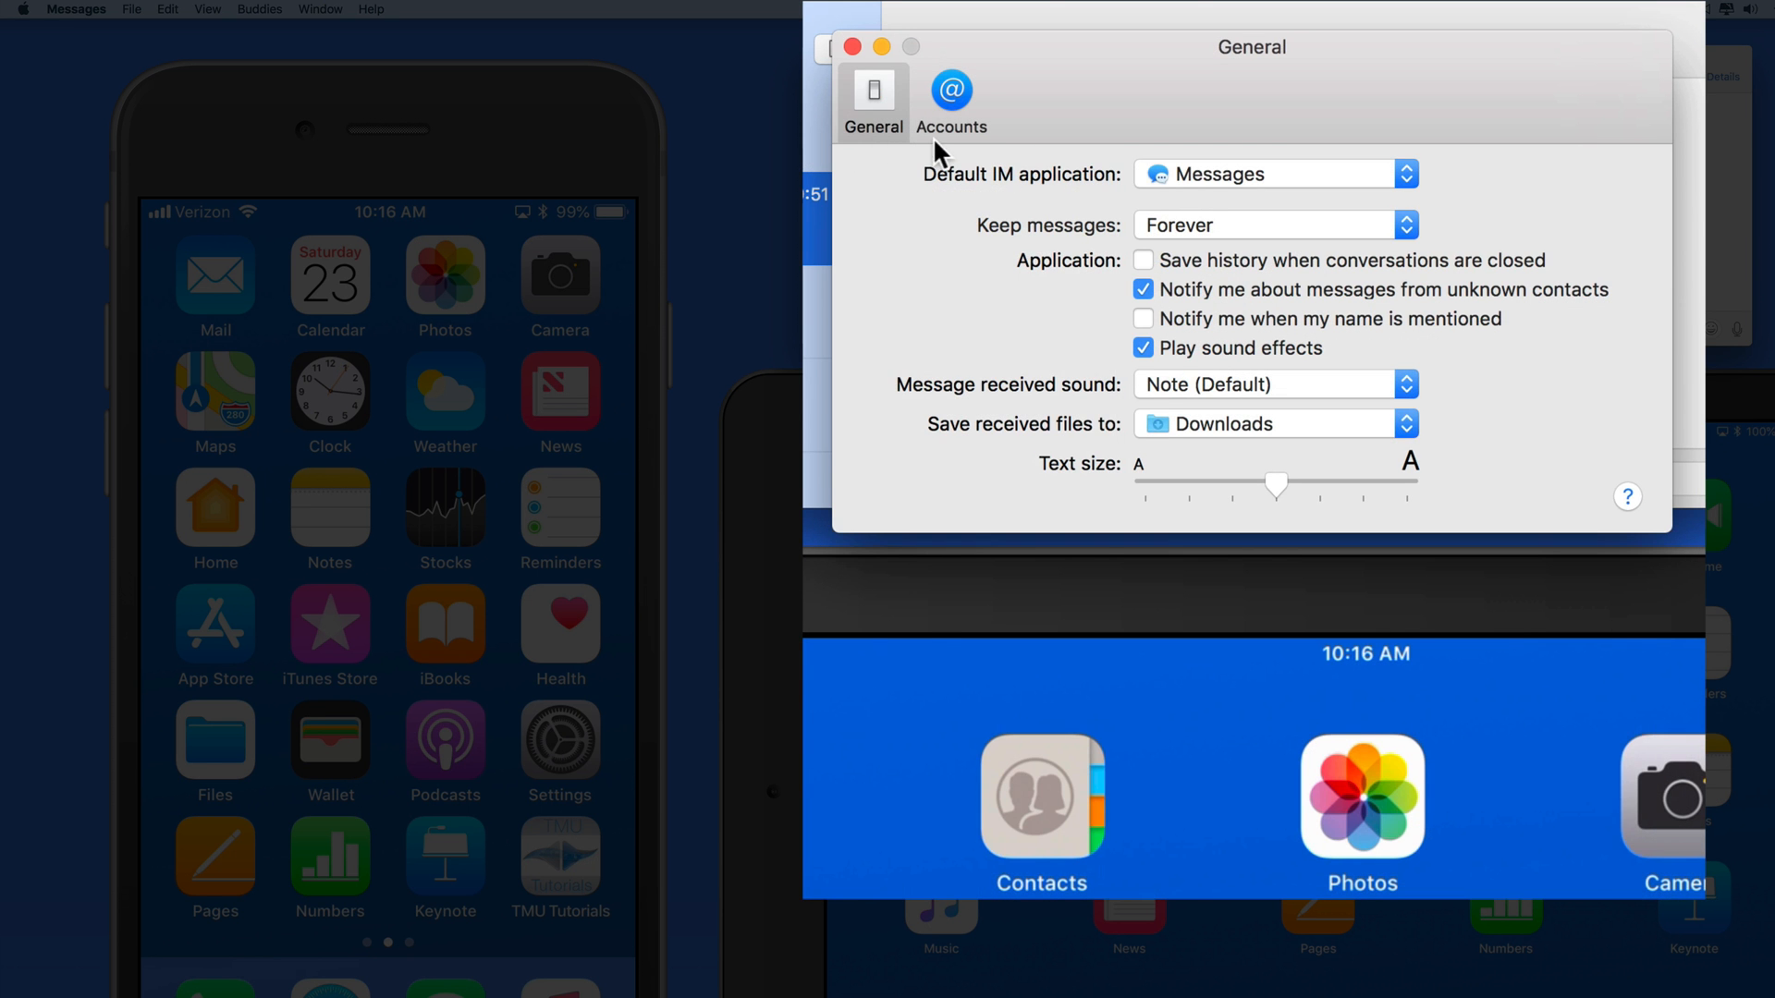
click(950, 100)
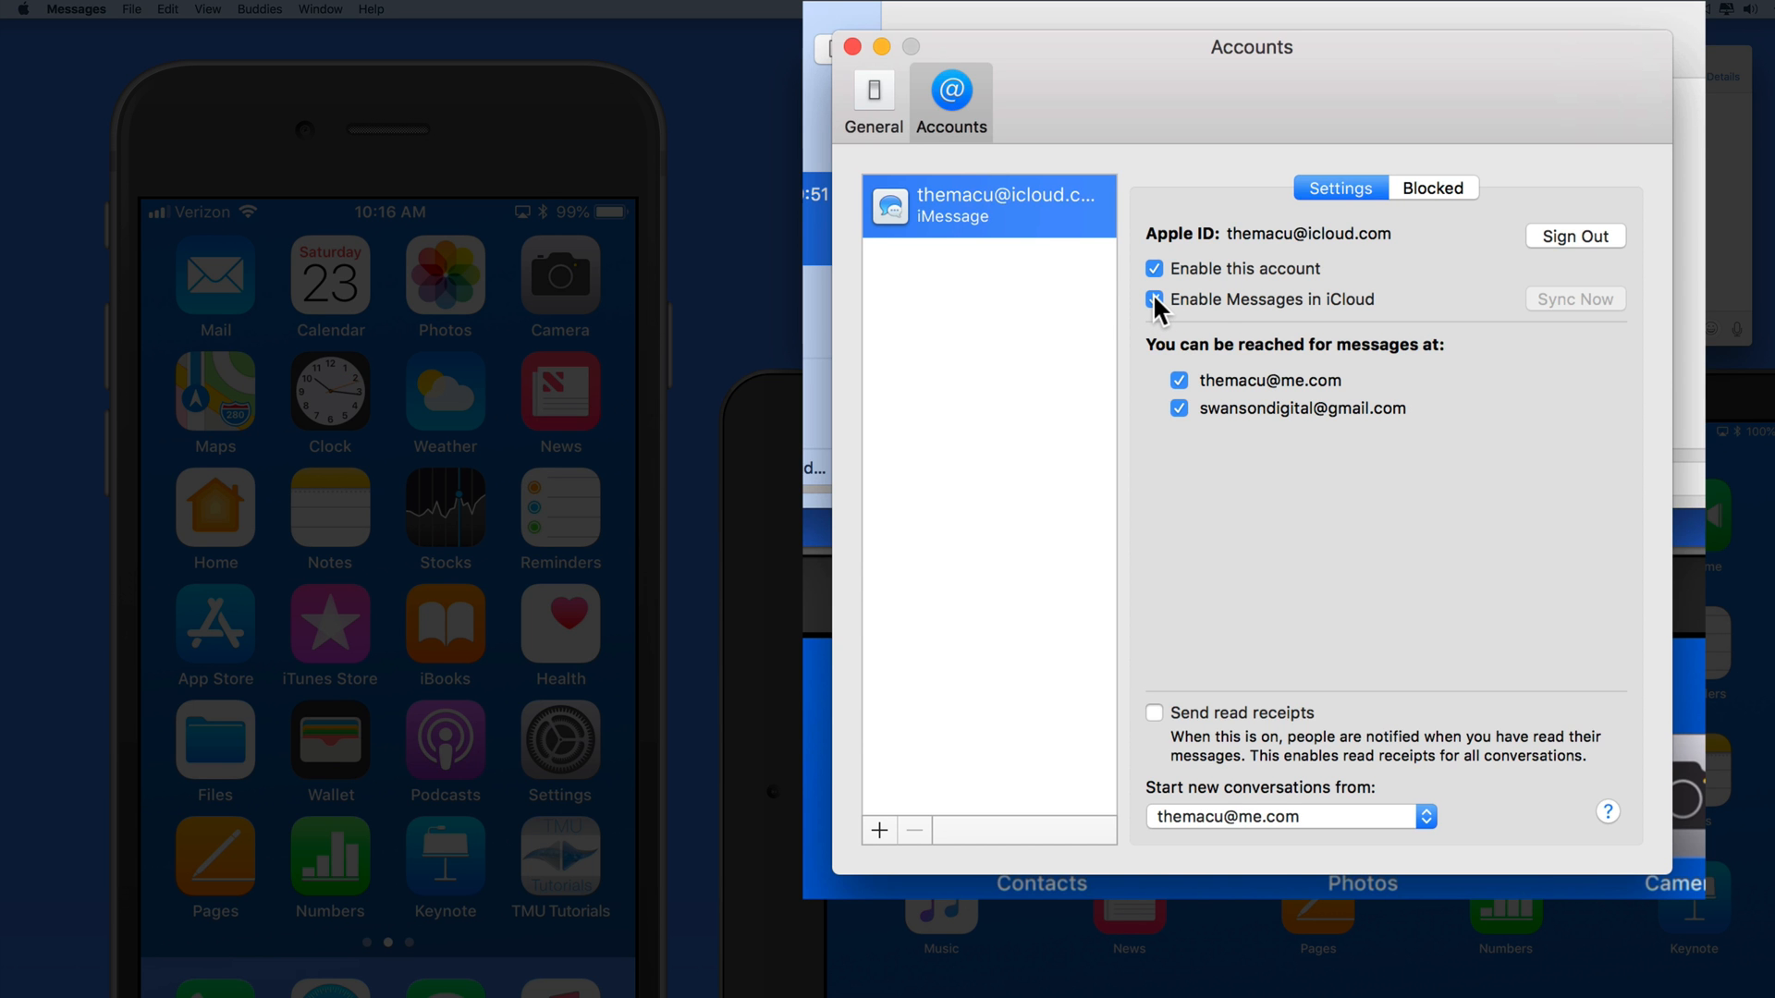
click(1153, 300)
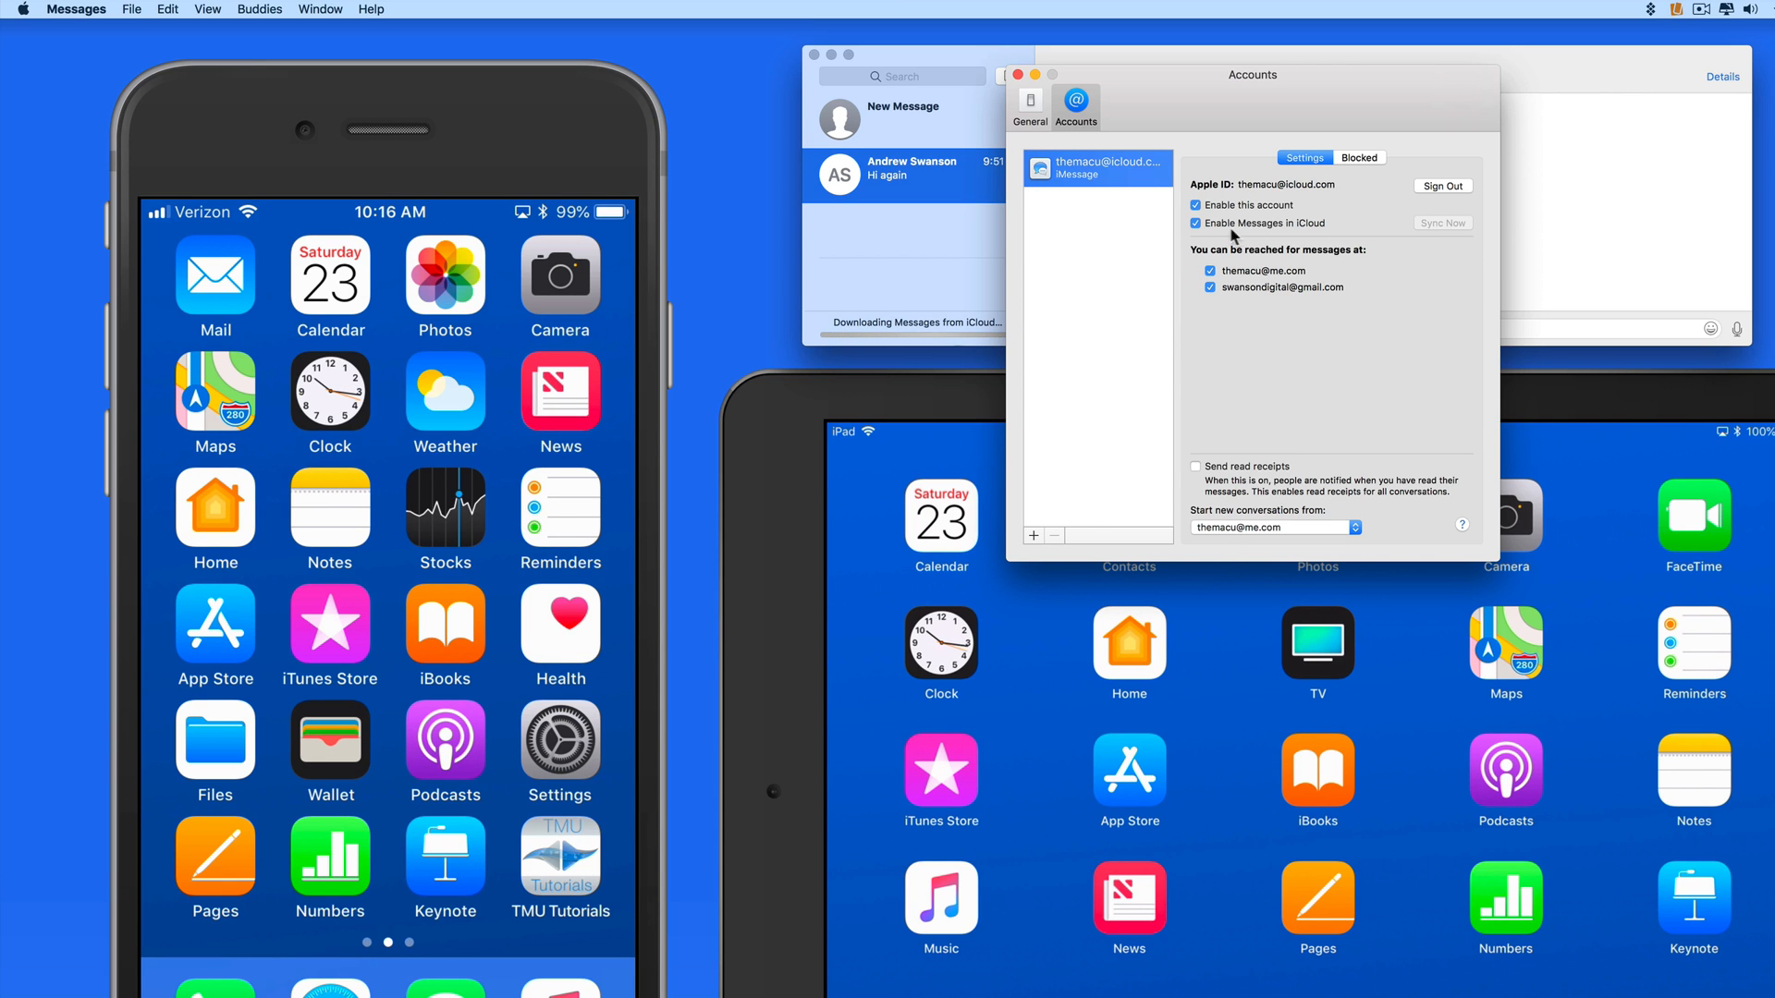
click(1016, 74)
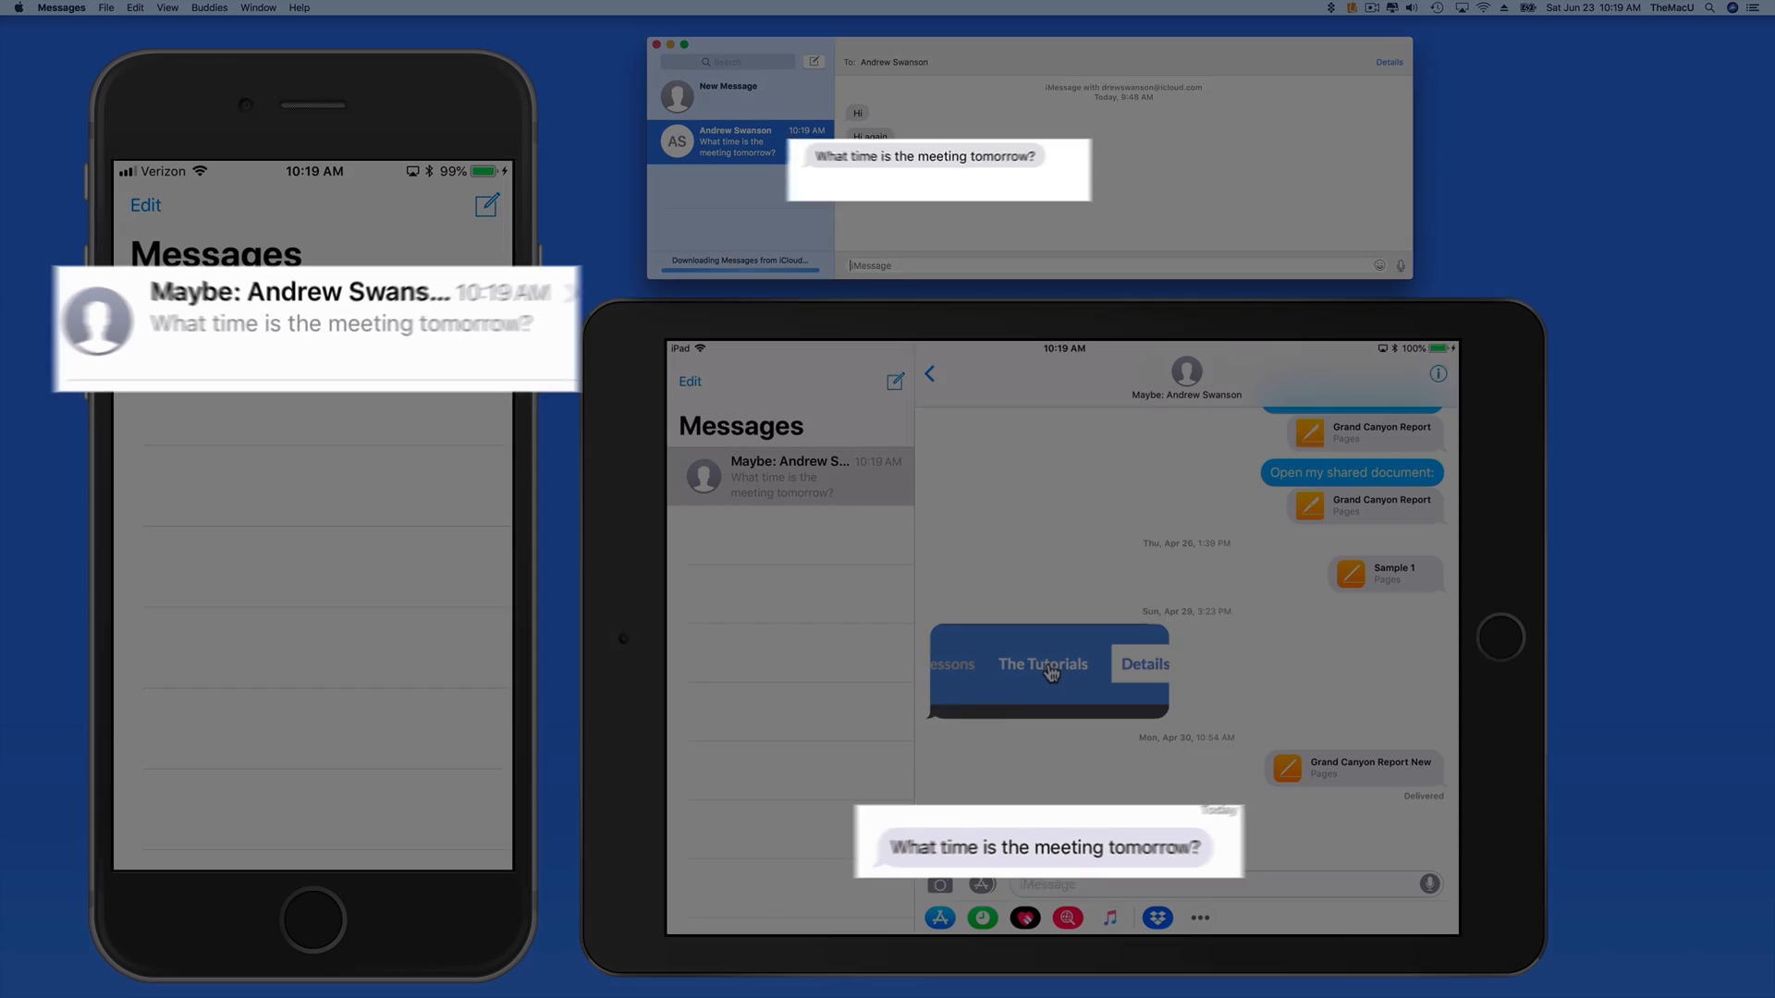
- Swipe in the thread so the meeting-tomorrow message is visible on iPhone, iPad and Mac
drag(340, 322, 135, 322)
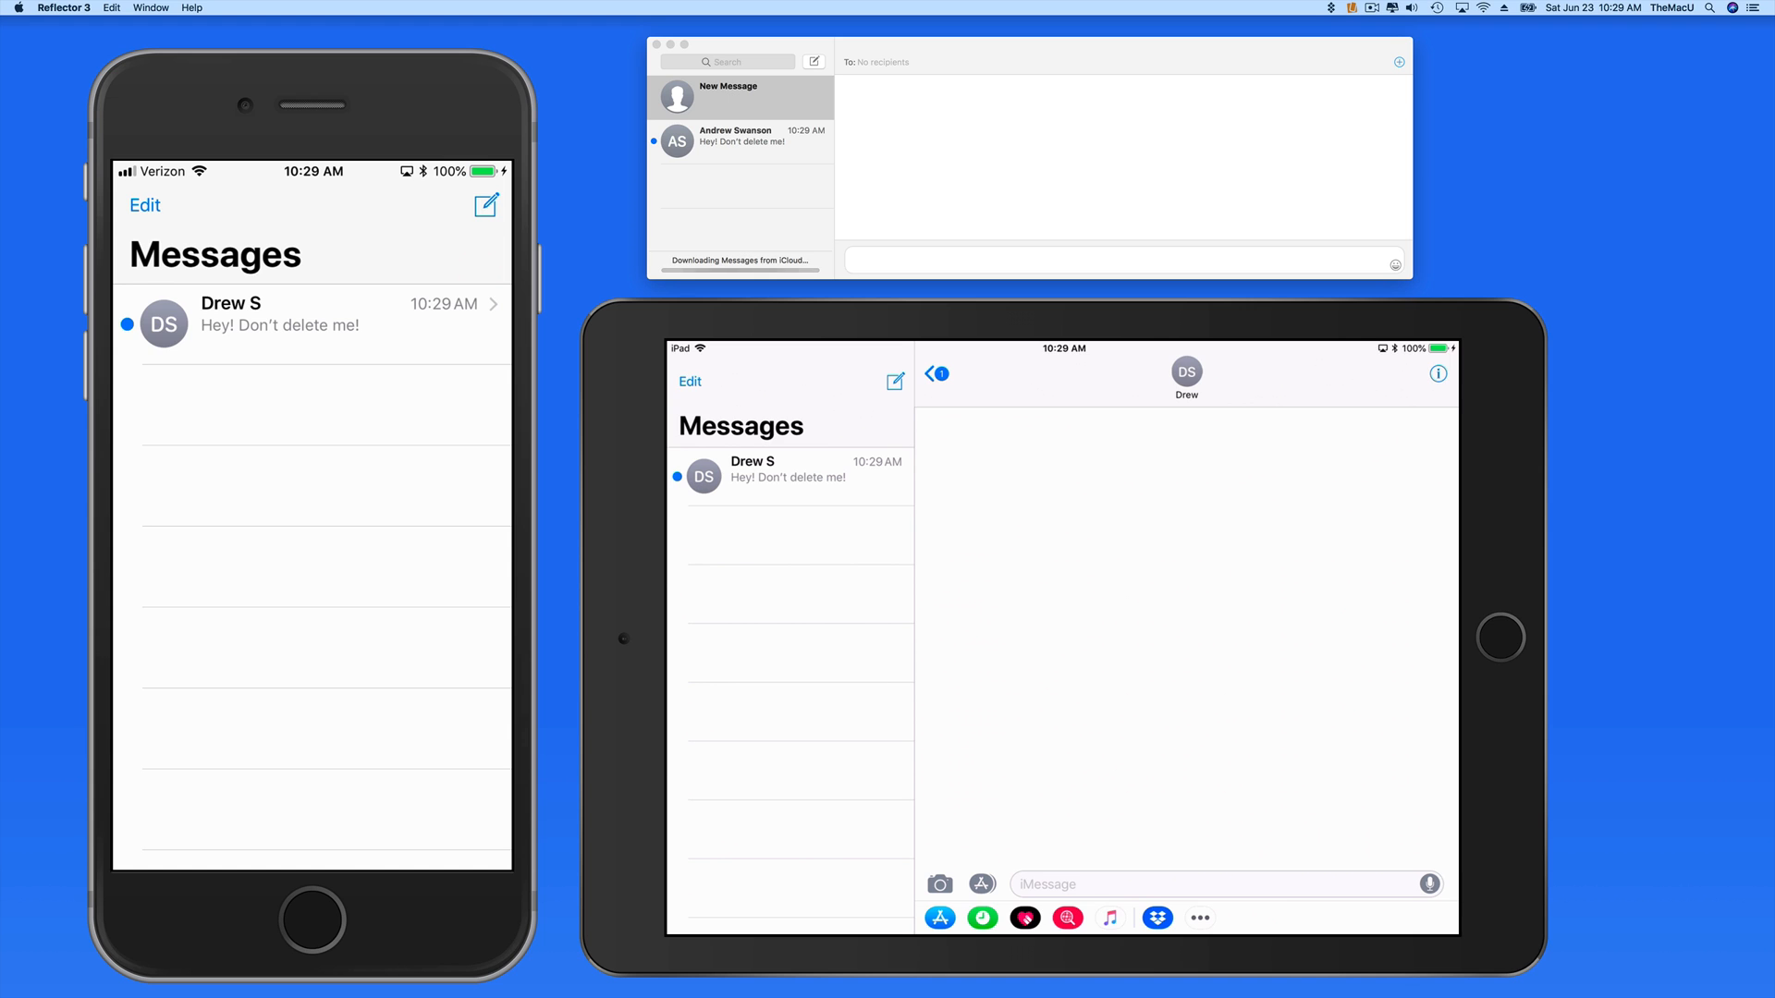
mouse_move(740, 183)
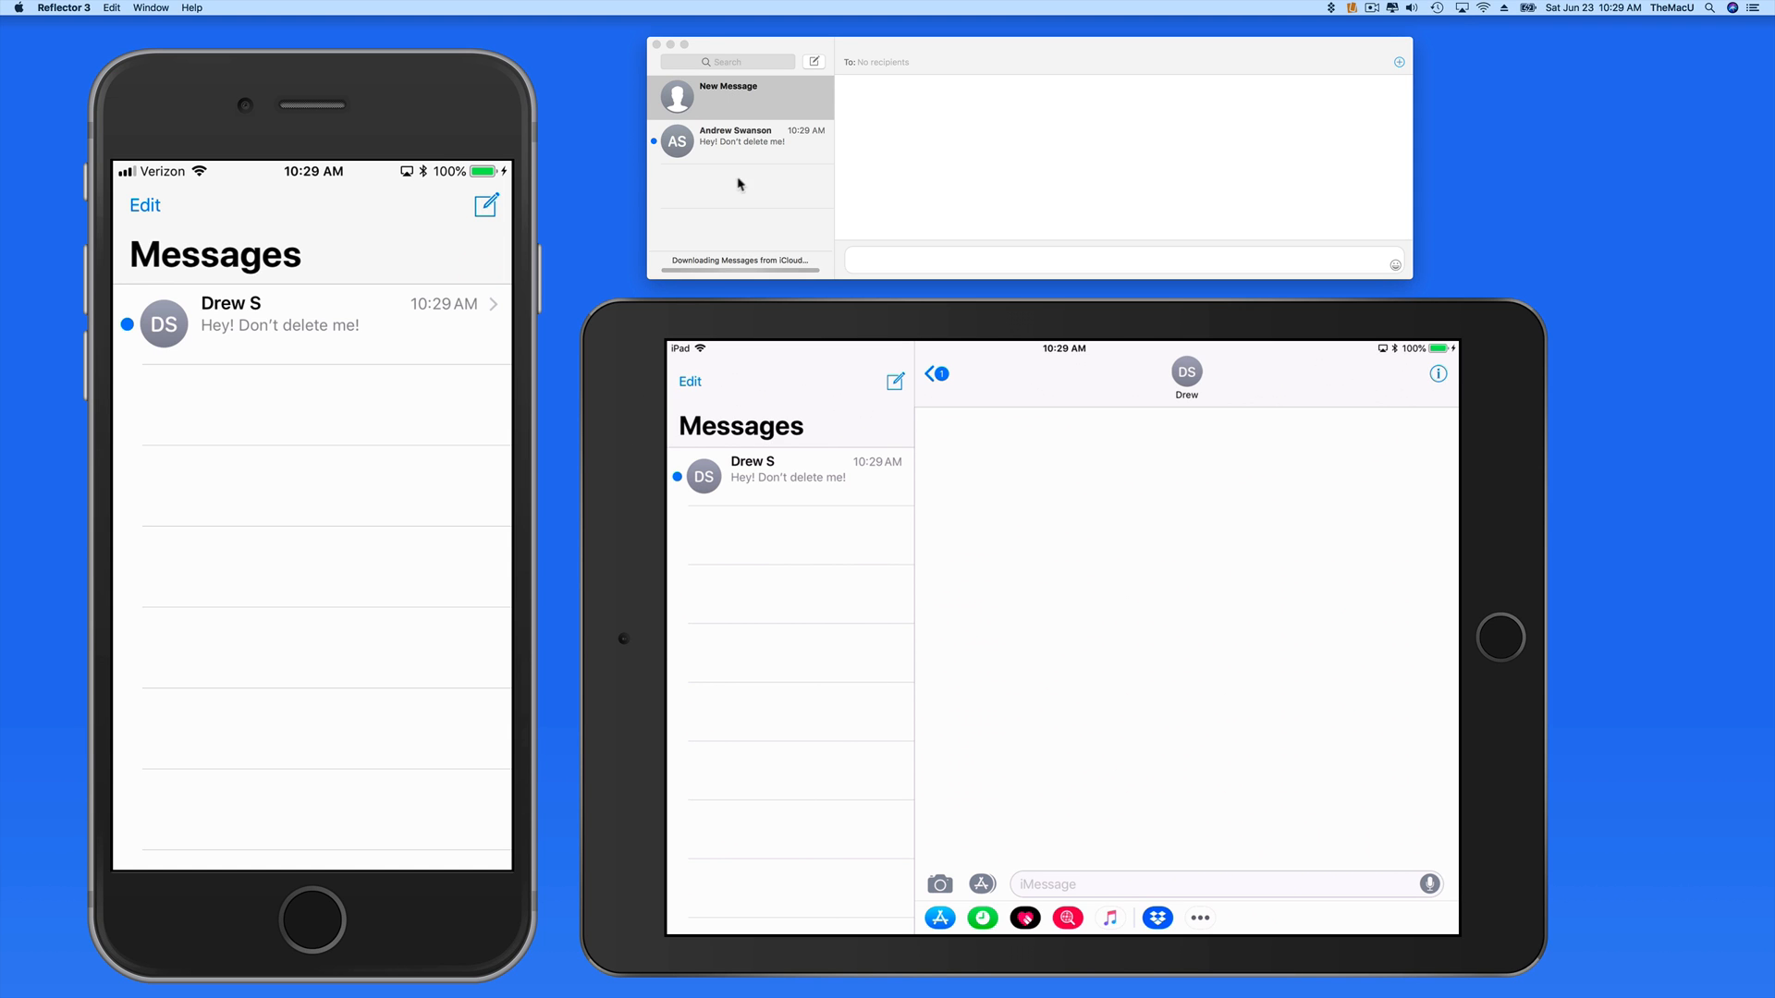
- Select the unread "Hey! Don't delete me!" conversation on the Mac so it marks read everywhere
click(740, 135)
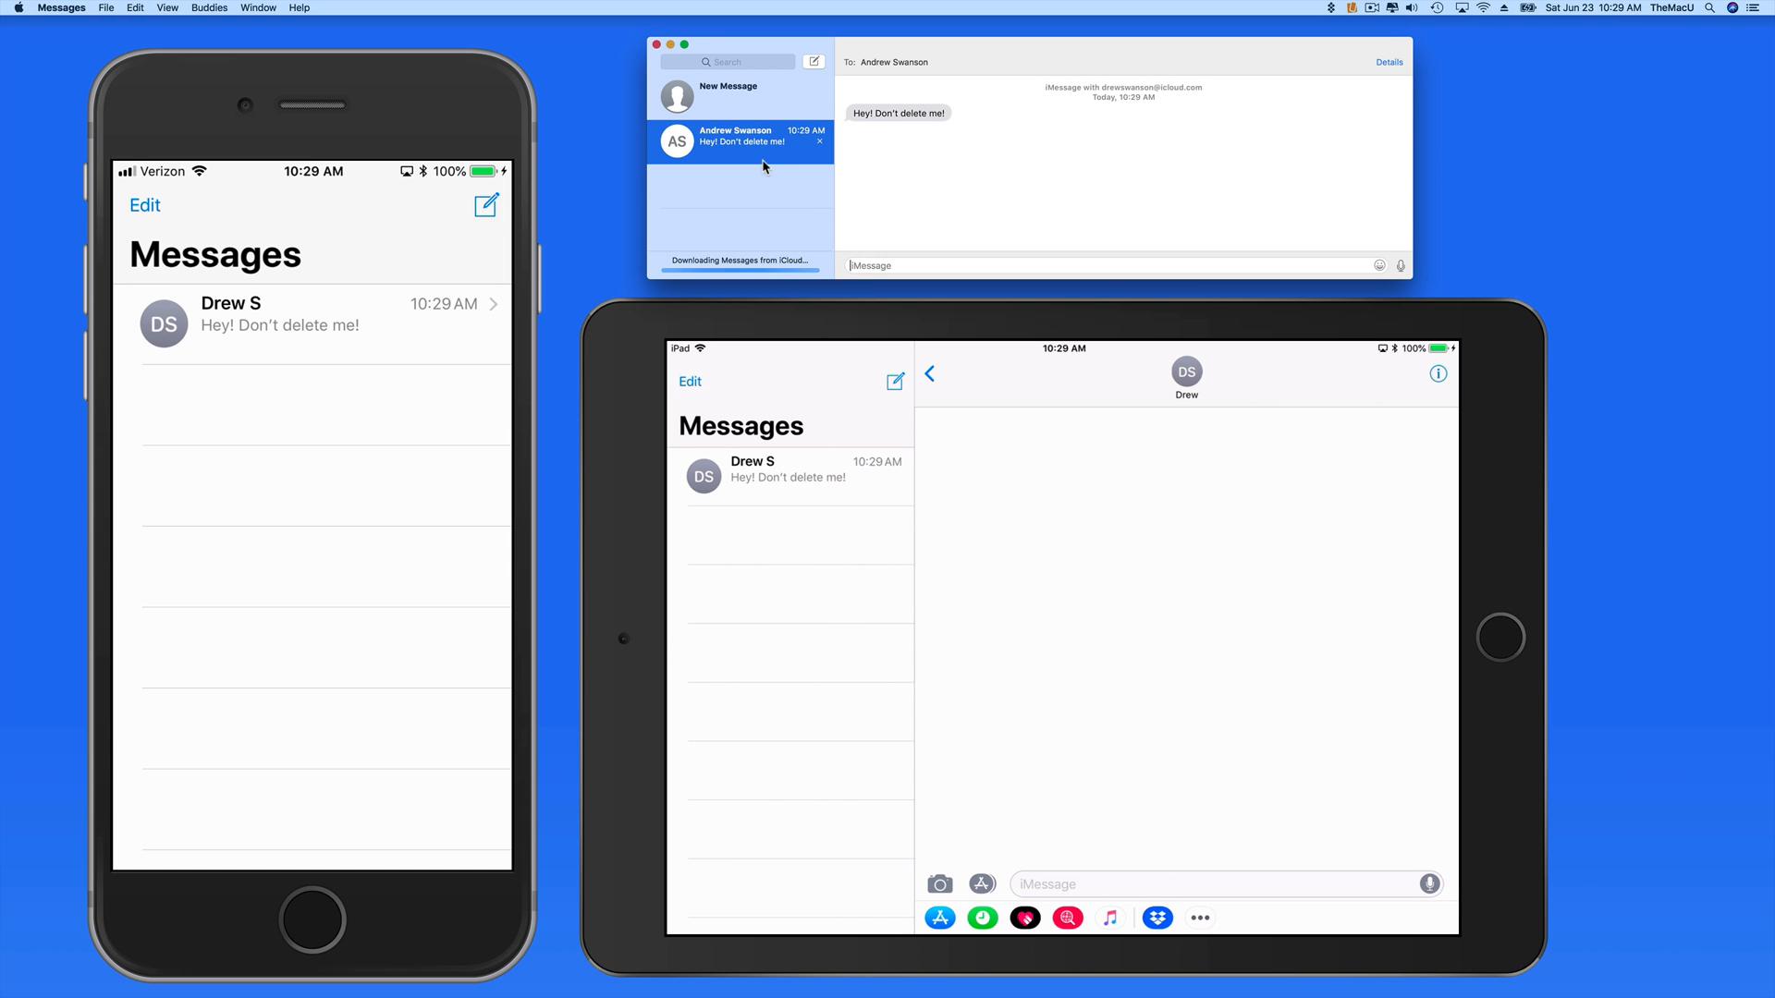